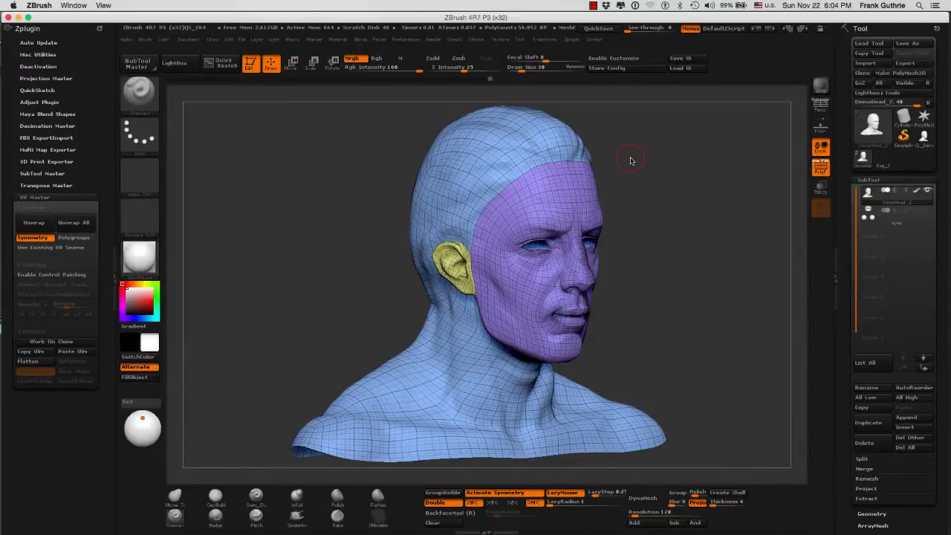
mouse_move(627, 163)
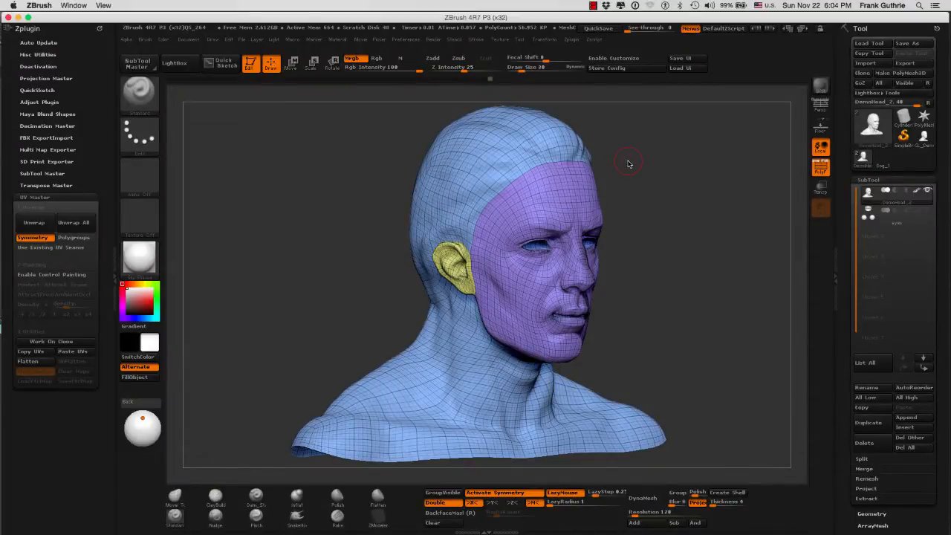
mouse_move(325, 225)
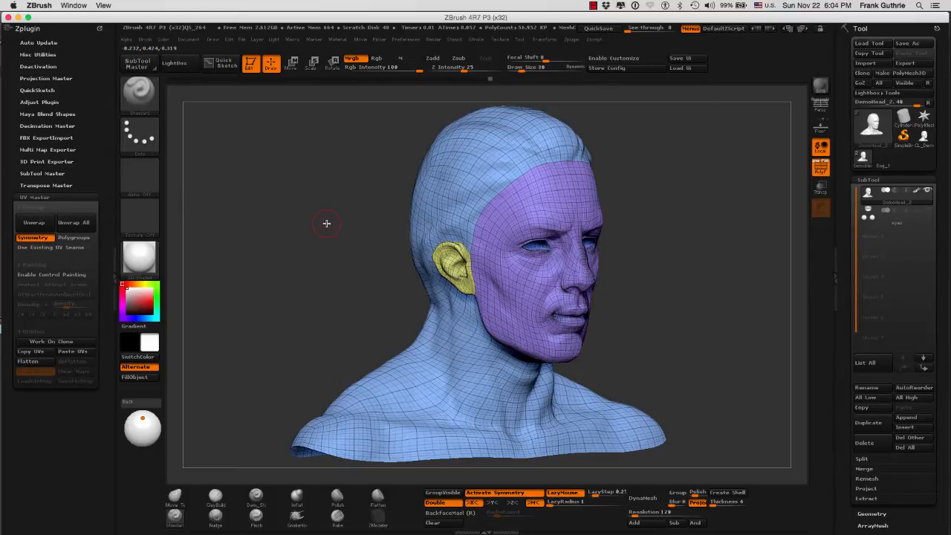
mouse_move(324, 227)
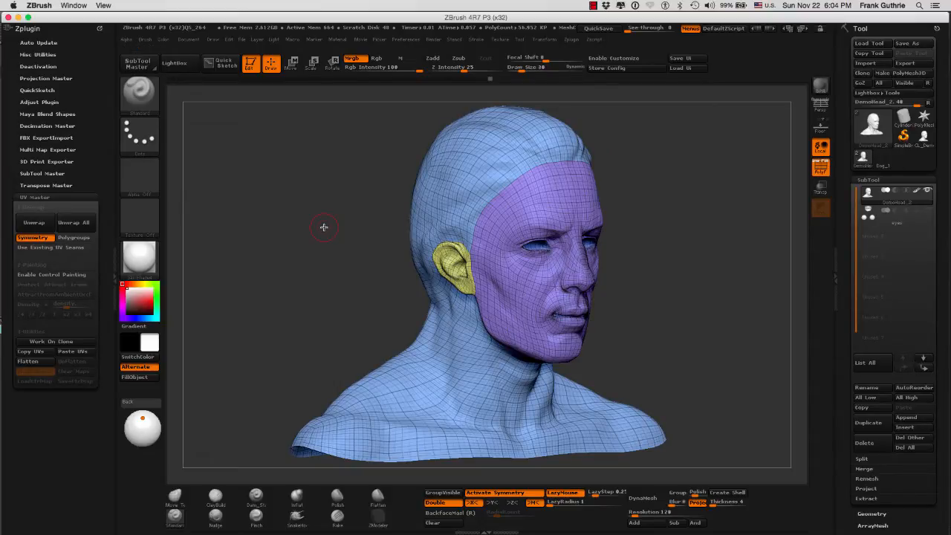
mouse_move(318, 228)
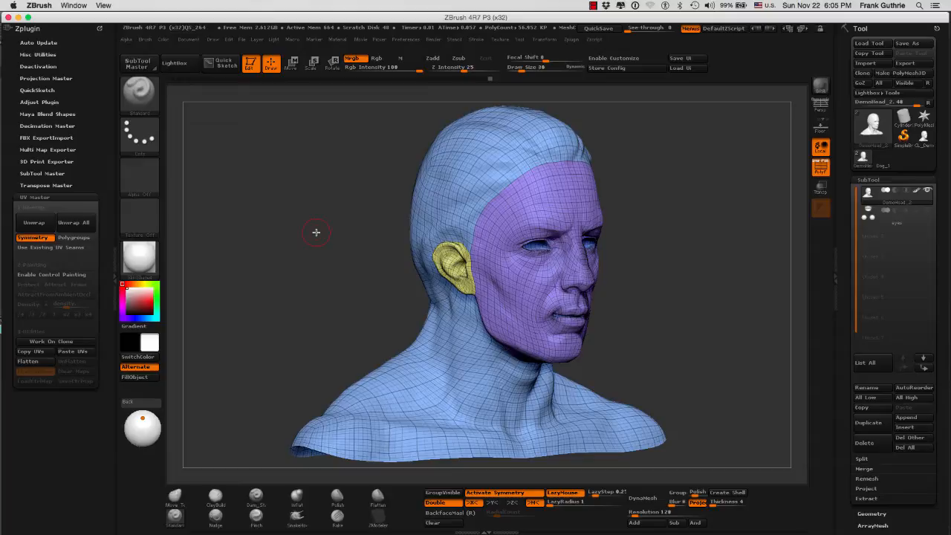
mouse_move(309, 248)
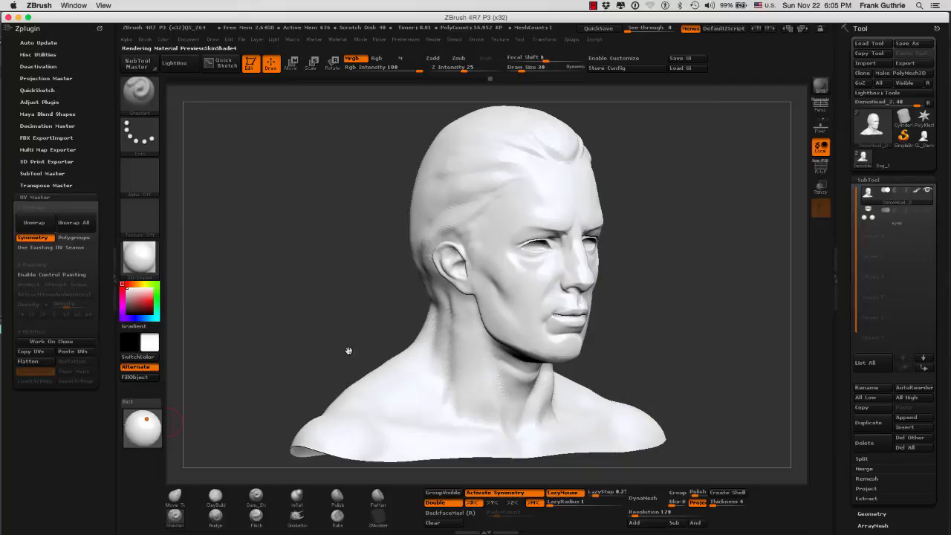
Enable control painting in UV Master on the head, viewed from its side profile
left_click_drag(482, 297, 693, 275)
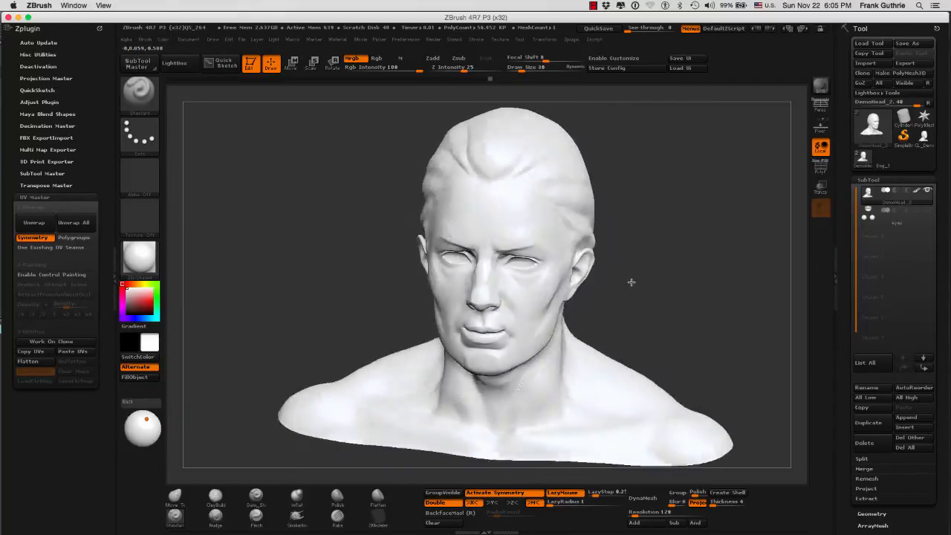
left_click_drag(483, 282, 653, 236)
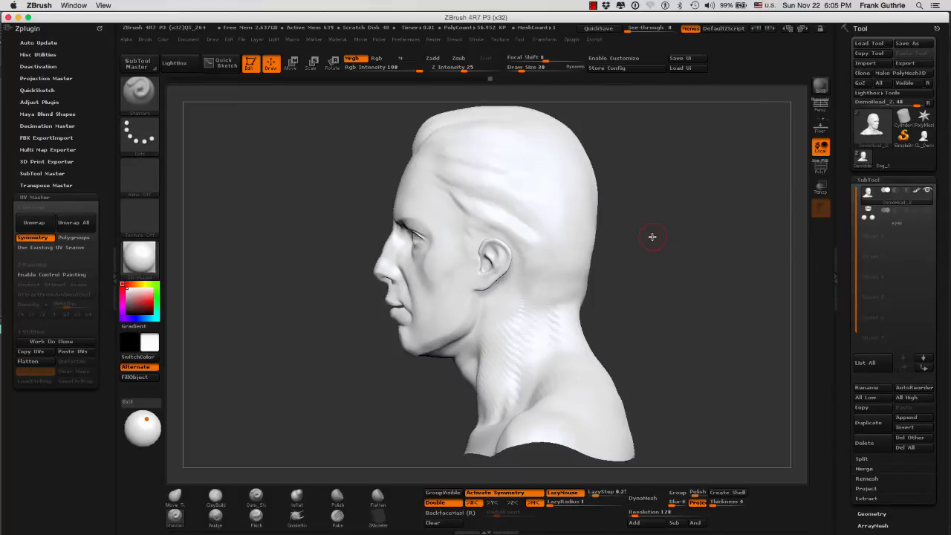
mouse_move(283, 307)
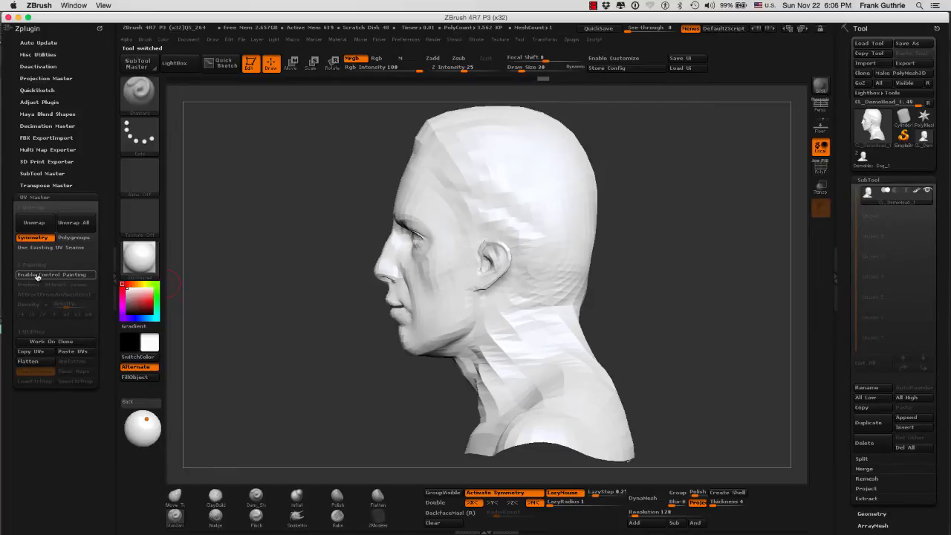
left_click(52, 274)
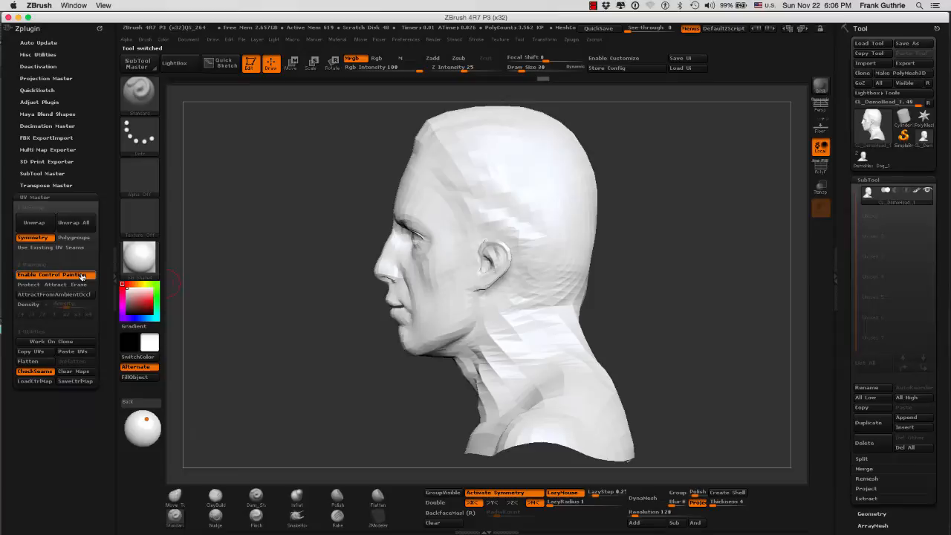
mouse_move(33, 294)
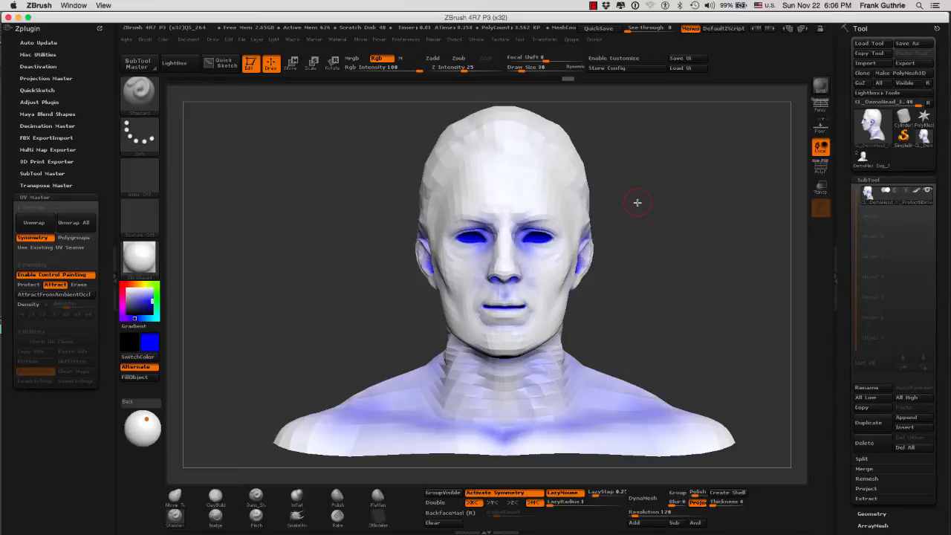
mouse_move(639, 208)
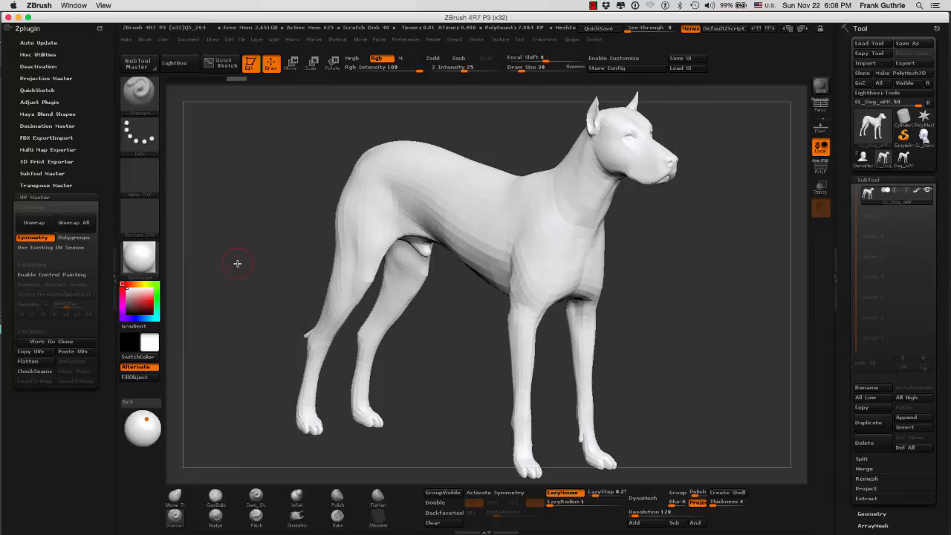
mouse_move(52, 273)
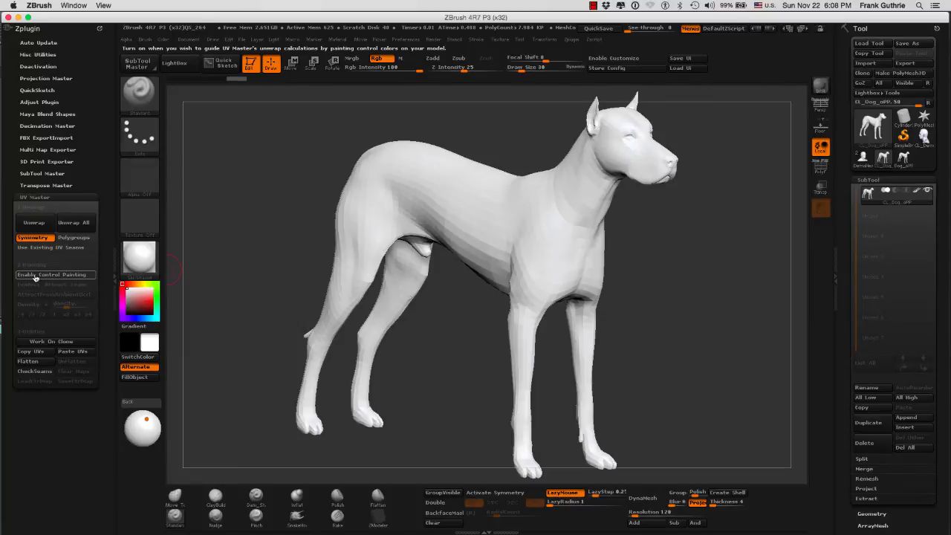
Enable control painting and apply Attract From Ambient Occlusion, covering the dog's ears, legs and paws
left_click(55, 274)
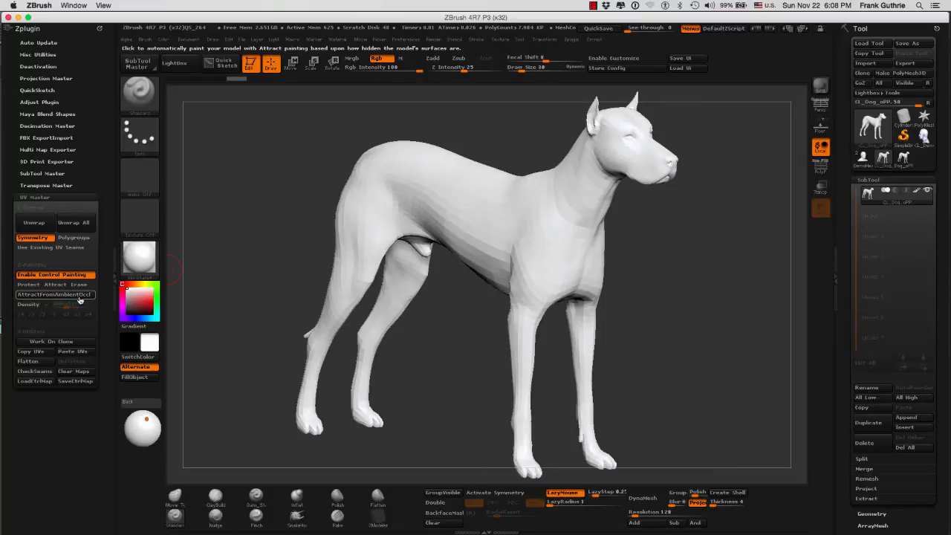
left_click(54, 286)
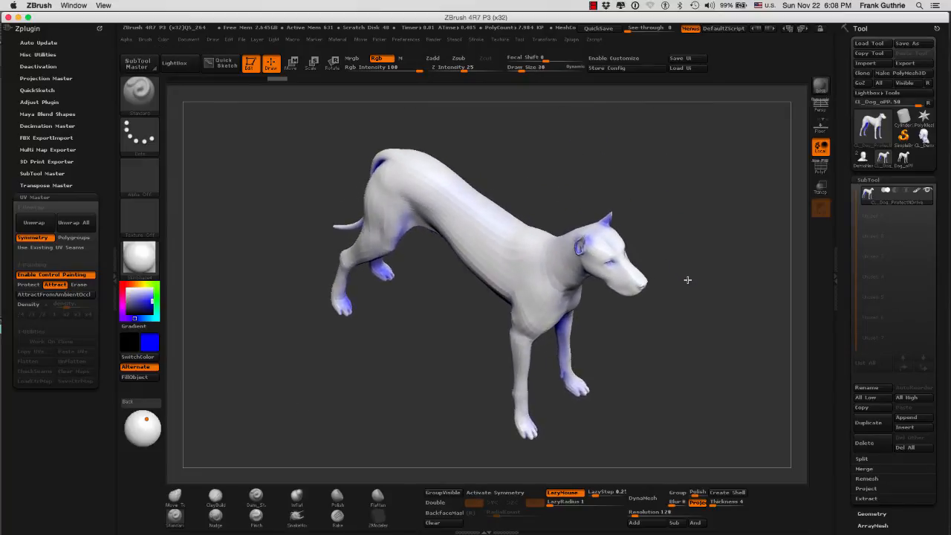
left_click_drag(483, 298, 512, 268)
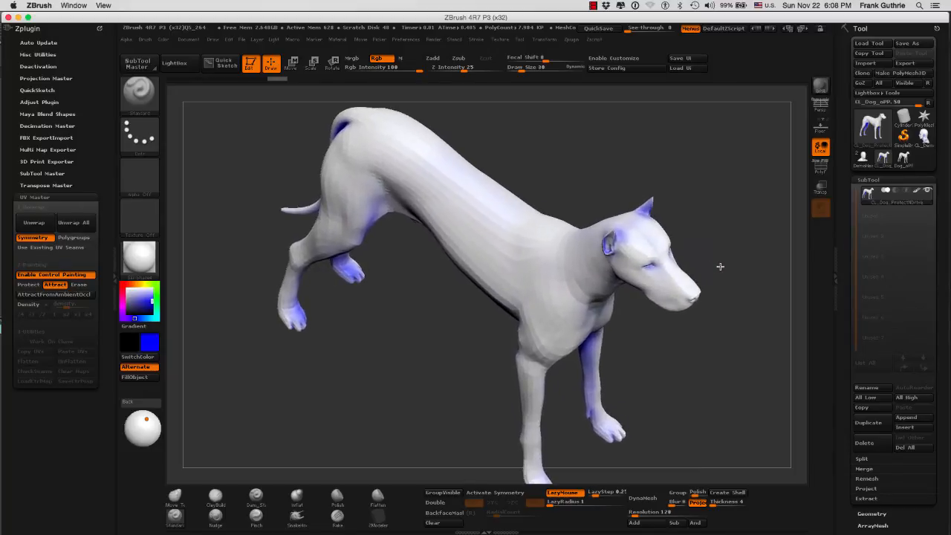
left_click_drag(719, 266, 737, 318)
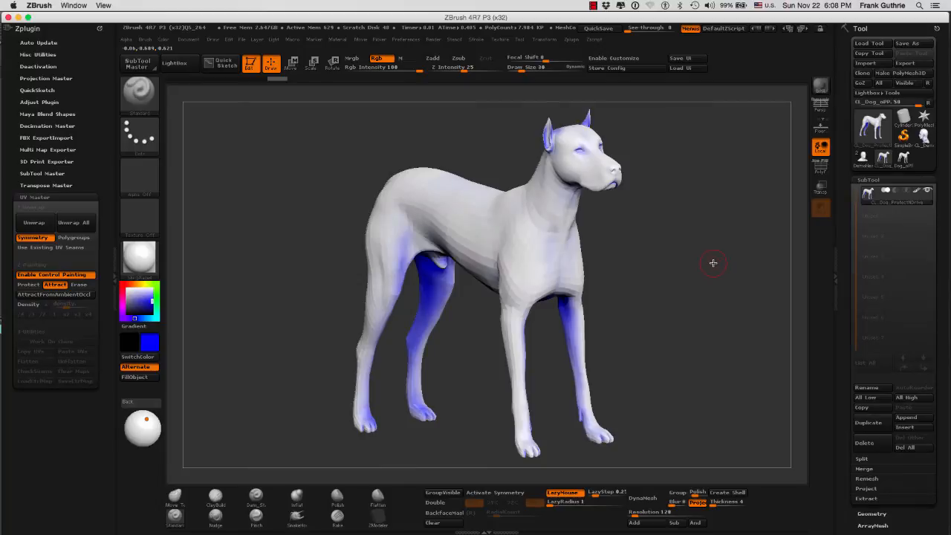
mouse_move(35, 223)
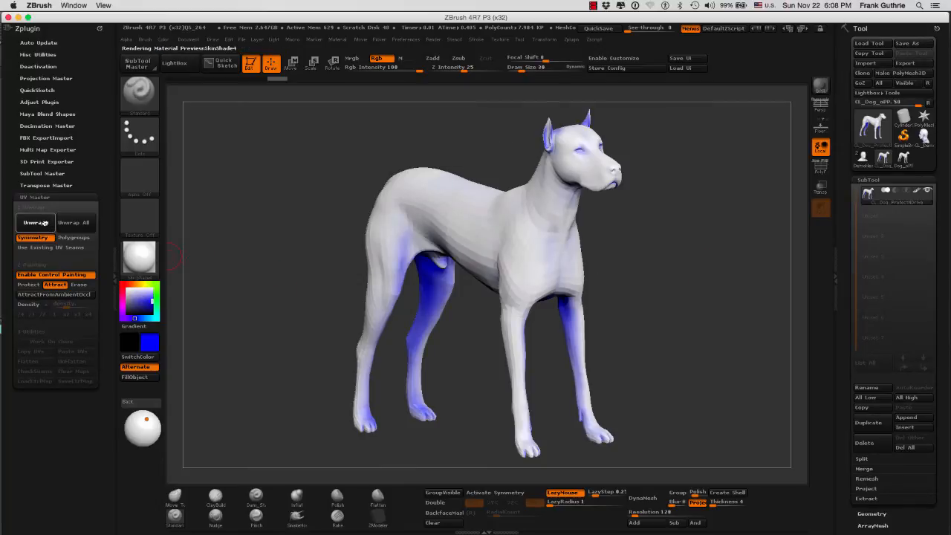
Unwrap the dog and flatten its UVs into a single pelt-shaped island
left_click(33, 223)
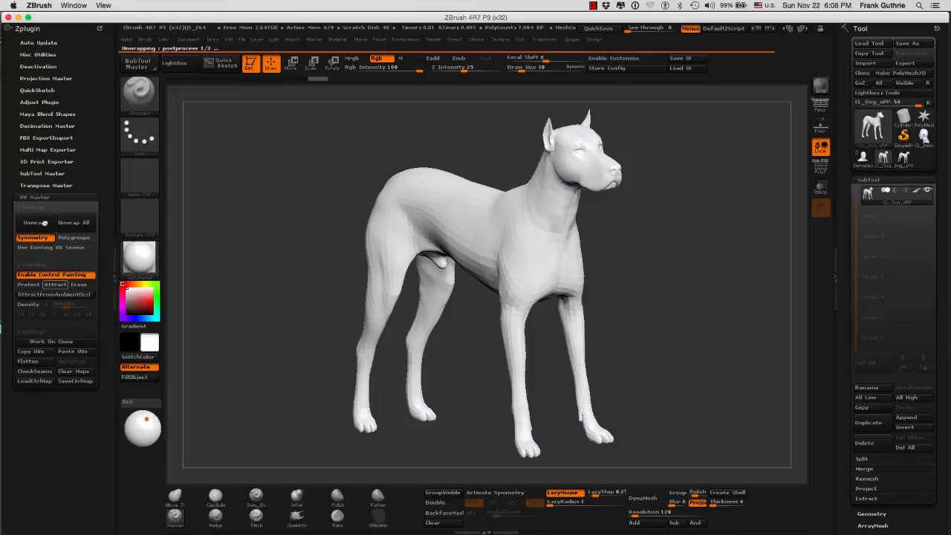
left_click(33, 223)
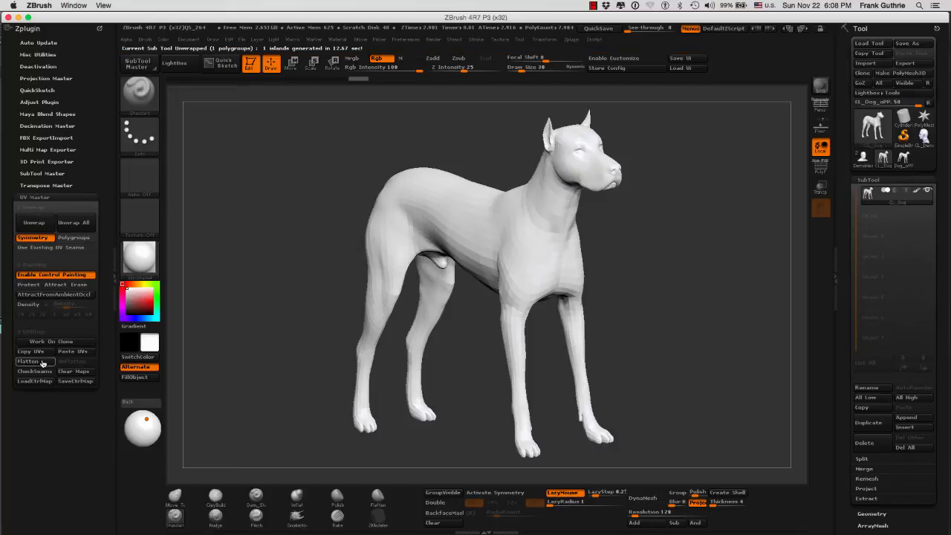
left_click(27, 361)
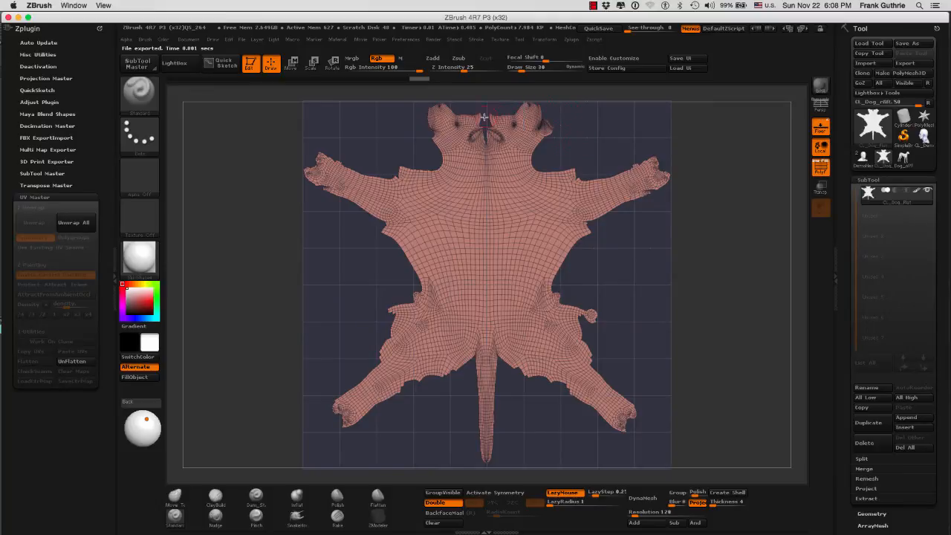
mouse_move(342, 172)
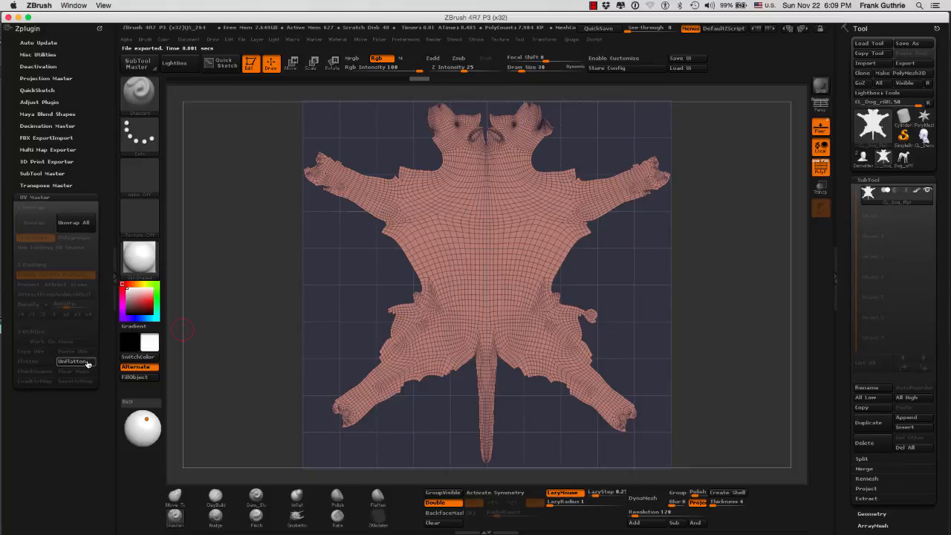
UnFlatten the dog and run CheckSeams to show orange seam lines on its body
left_click(74, 361)
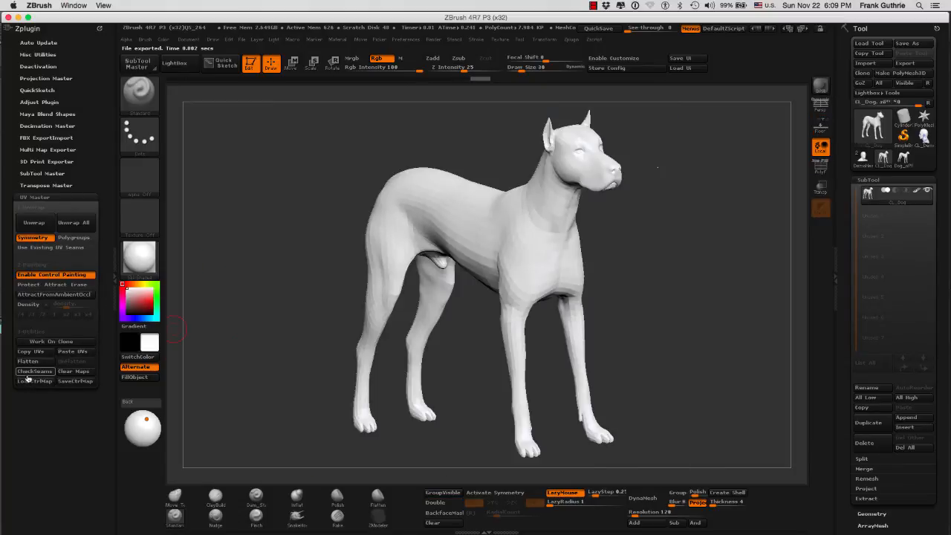
left_click(34, 371)
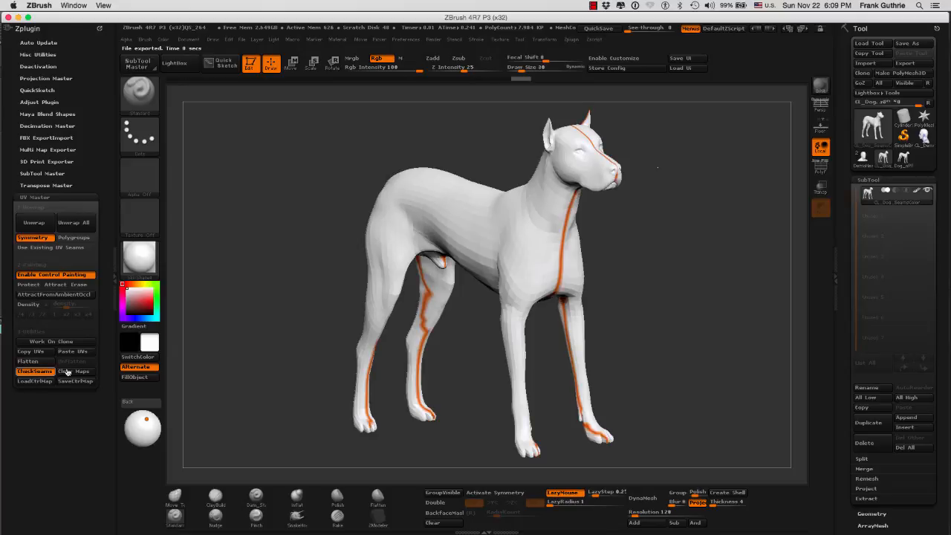